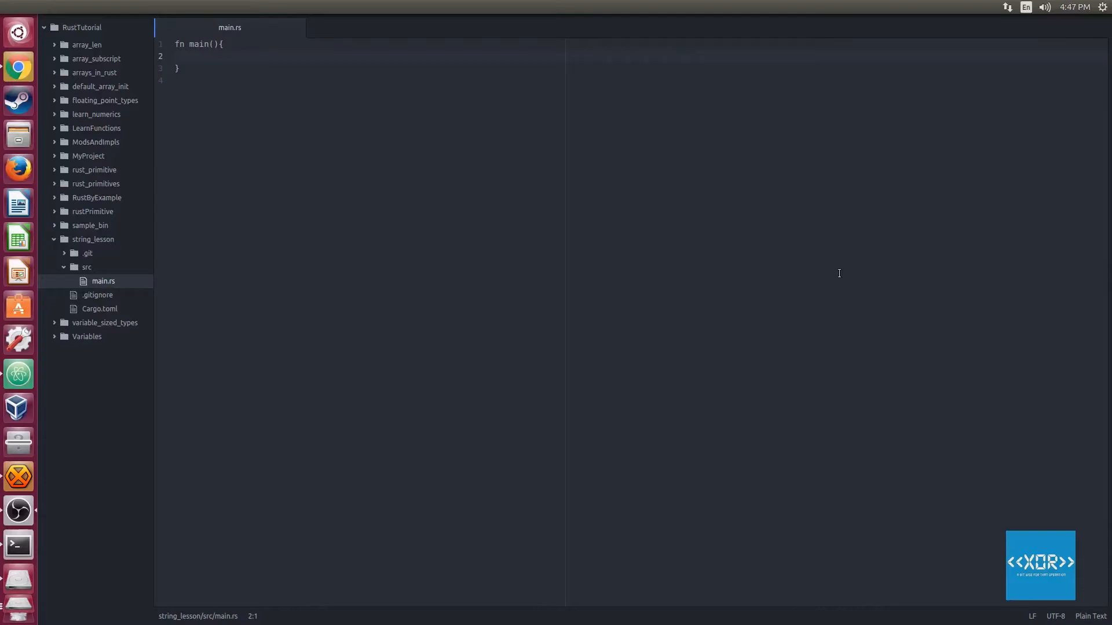
Step: Add a blank line below the closing brace of main in main.rs
click(1074, 6)
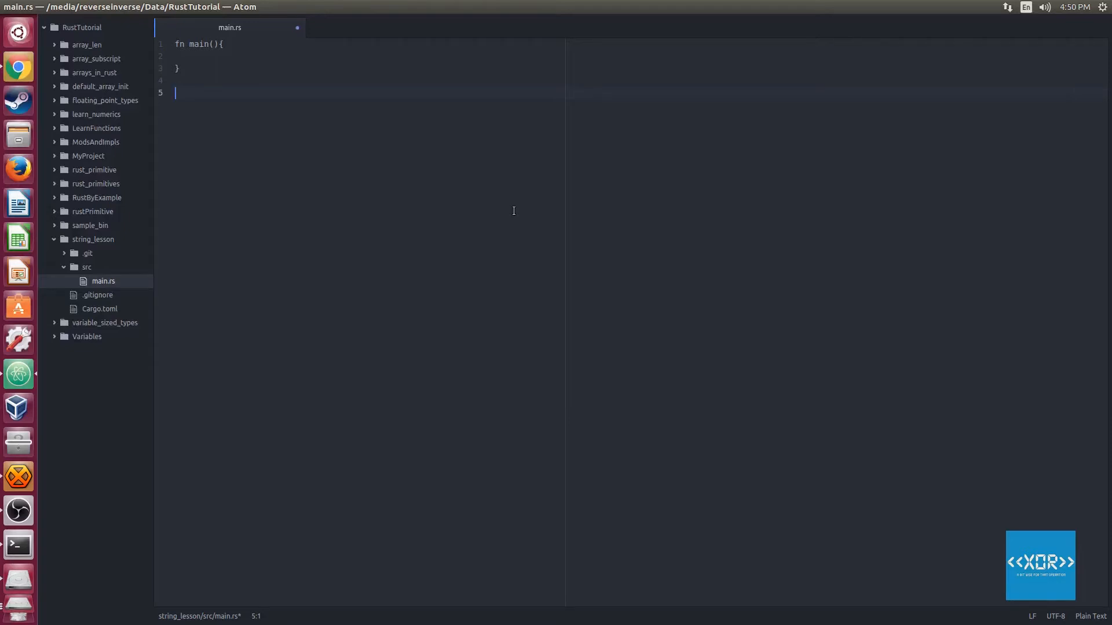
text(B)
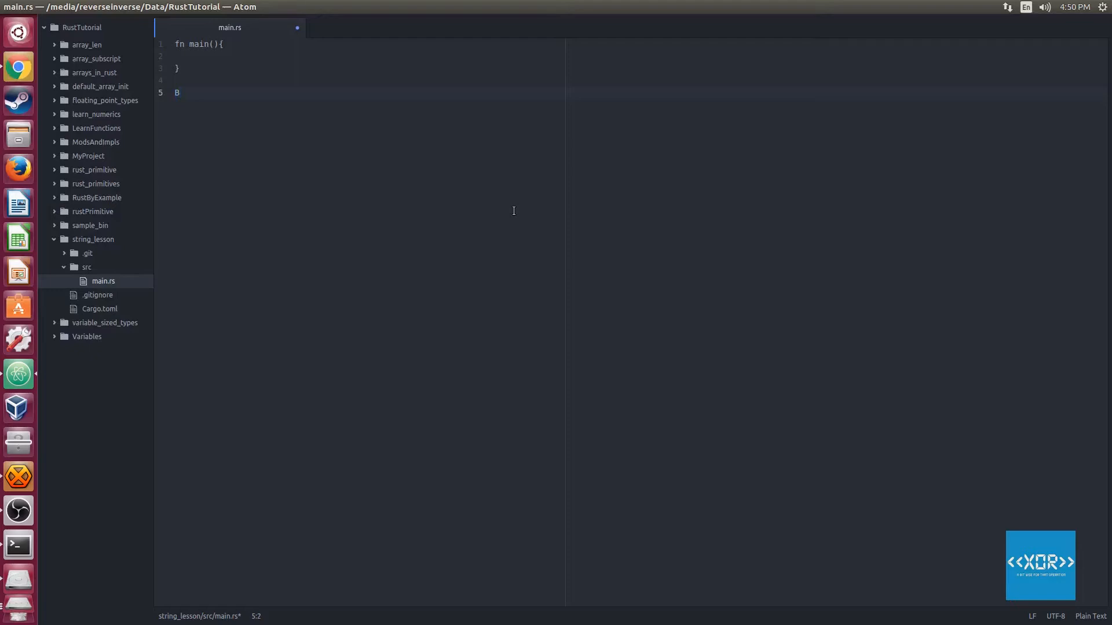
text(B)
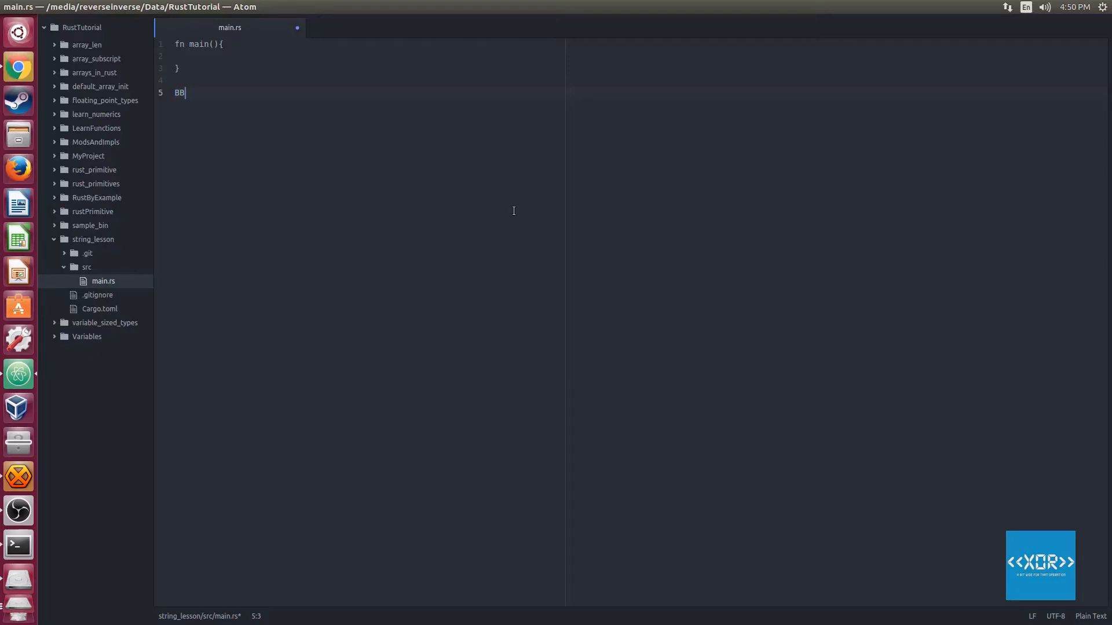
text(BA)
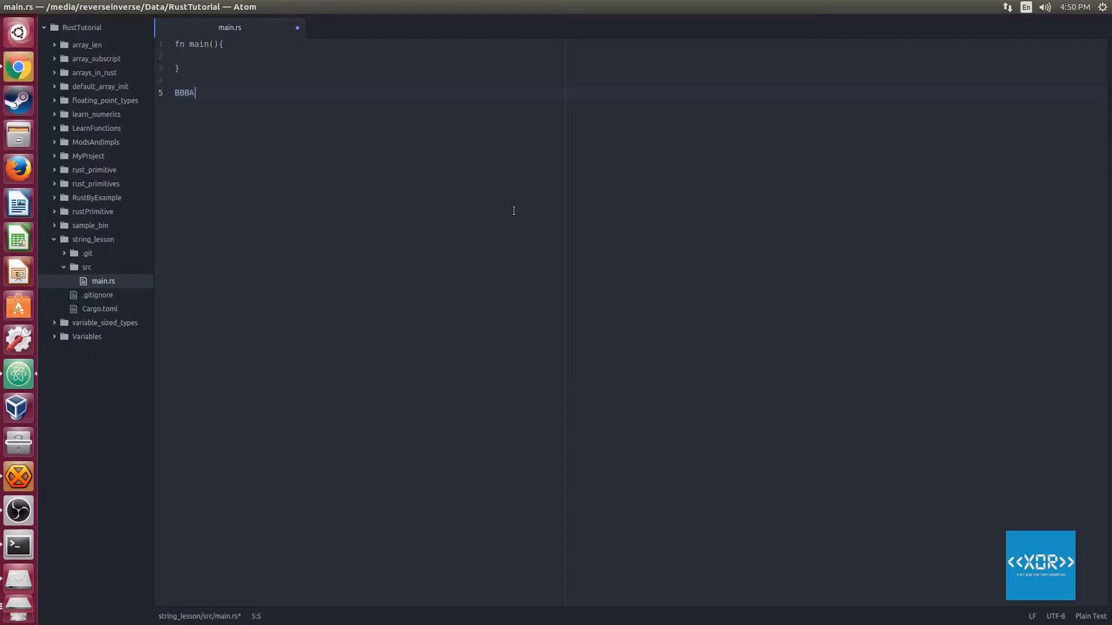
text(ADDSJKSKLDJFHKI)
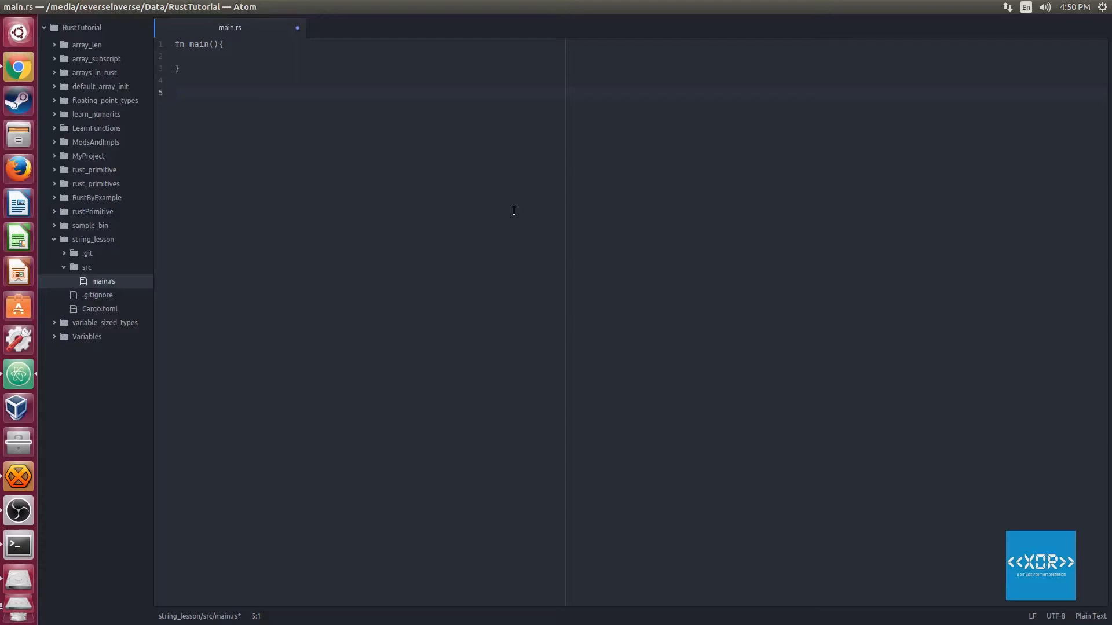
click(175, 92)
text({})
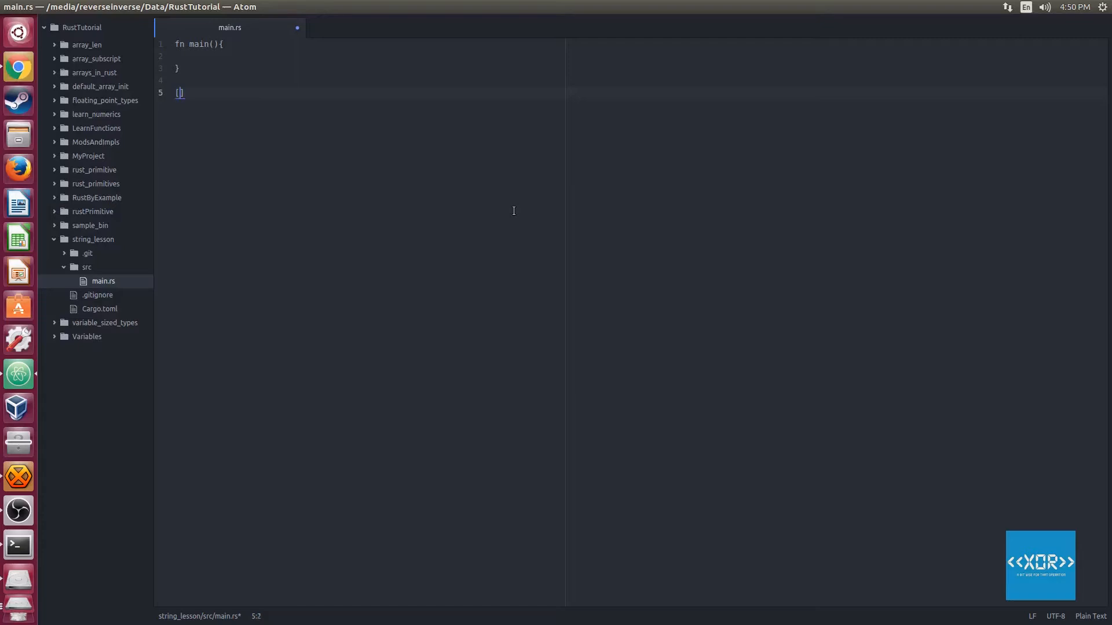
key(BackSpace)
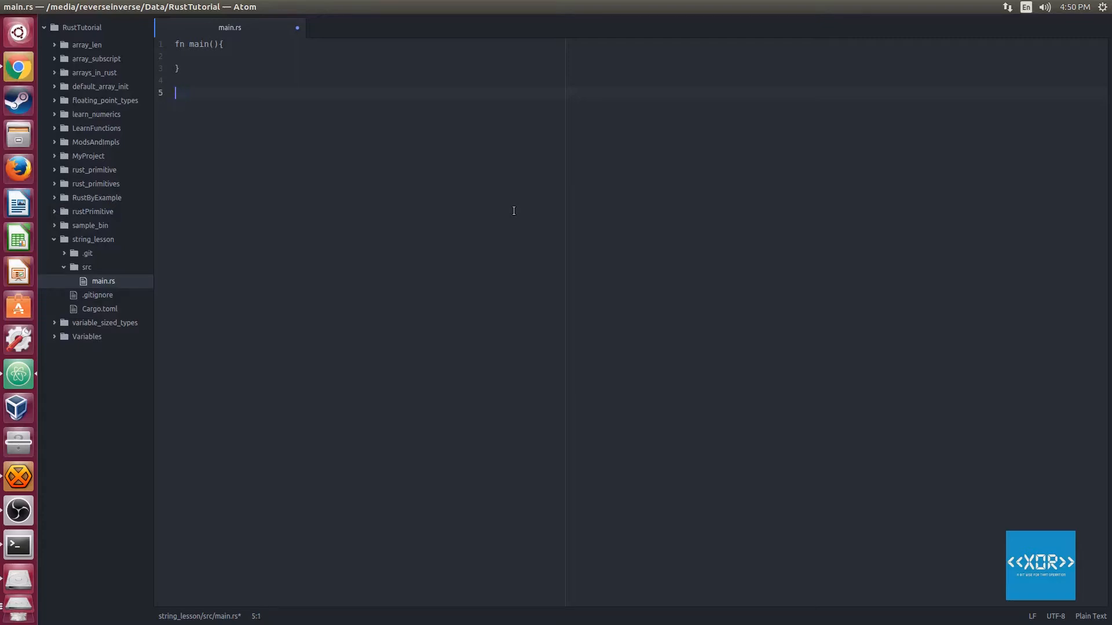
text(A)
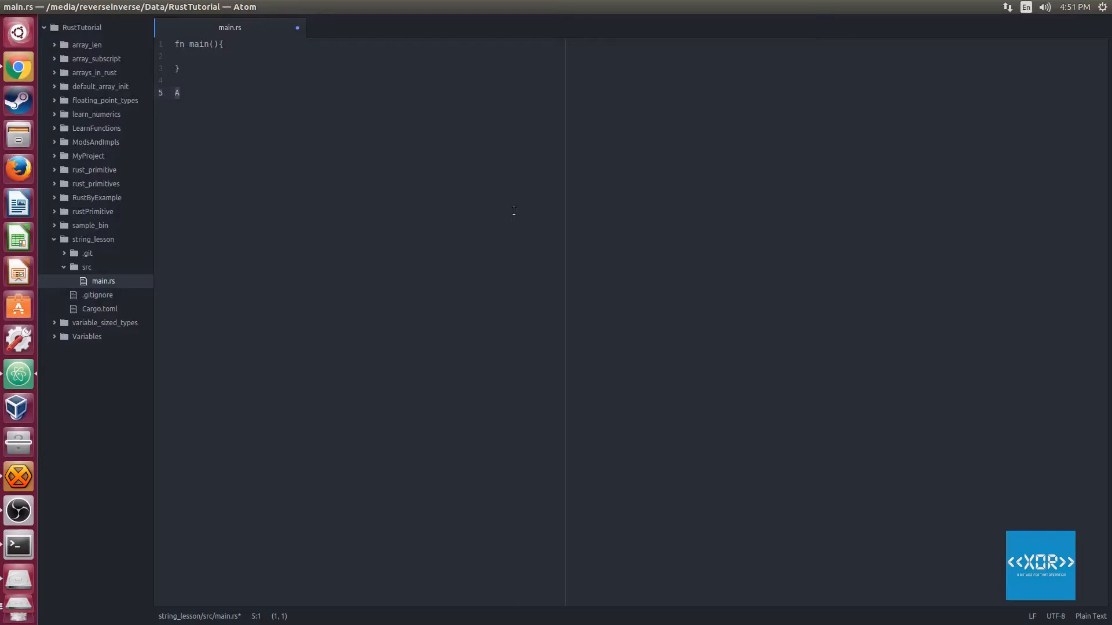
text(AA)
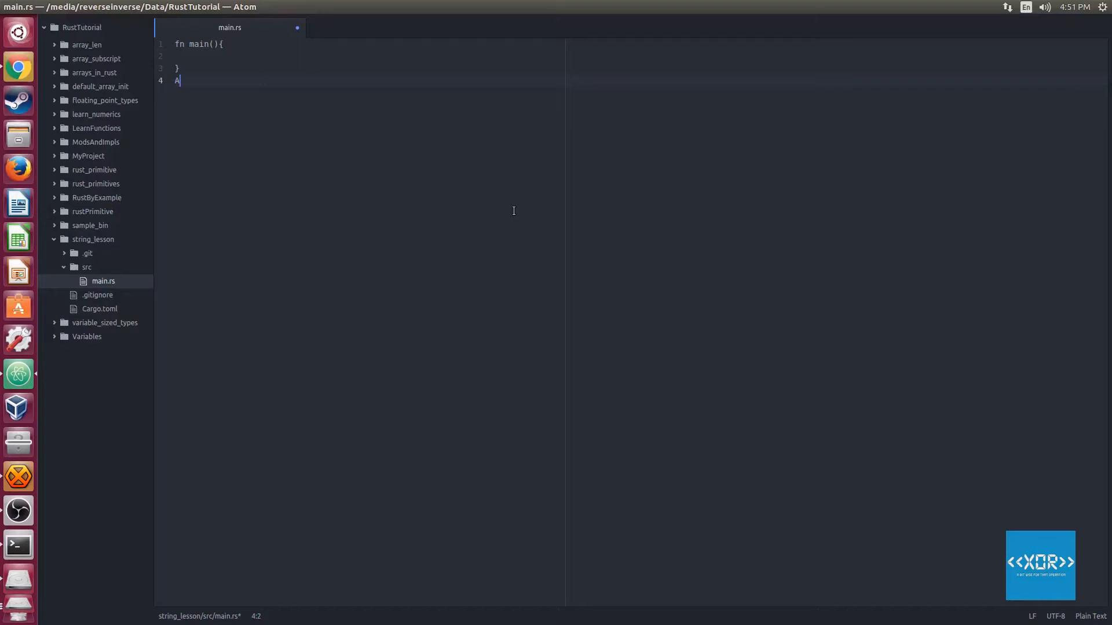
text(AA)
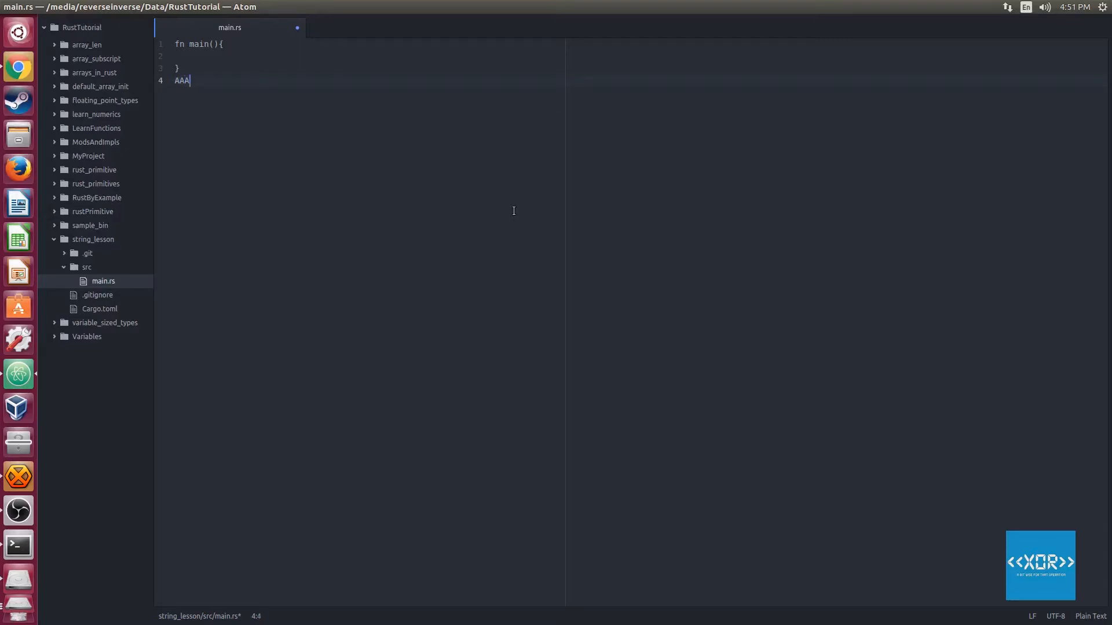
key(BackSpace)
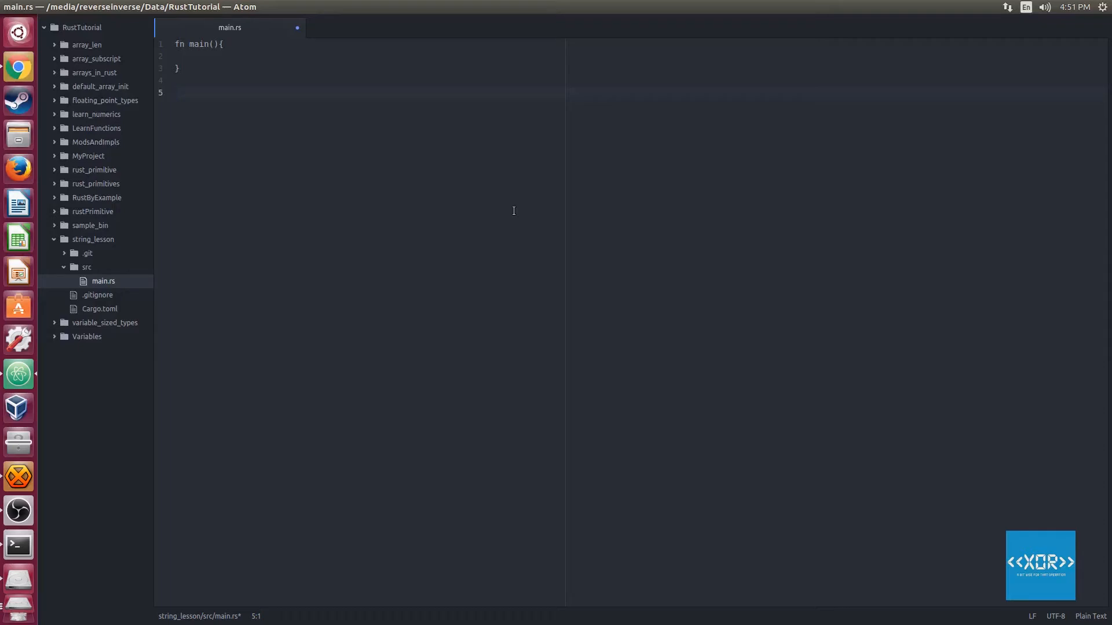
Step: Place the cursor at the end of main.rs to add blank line 6
click(176, 93)
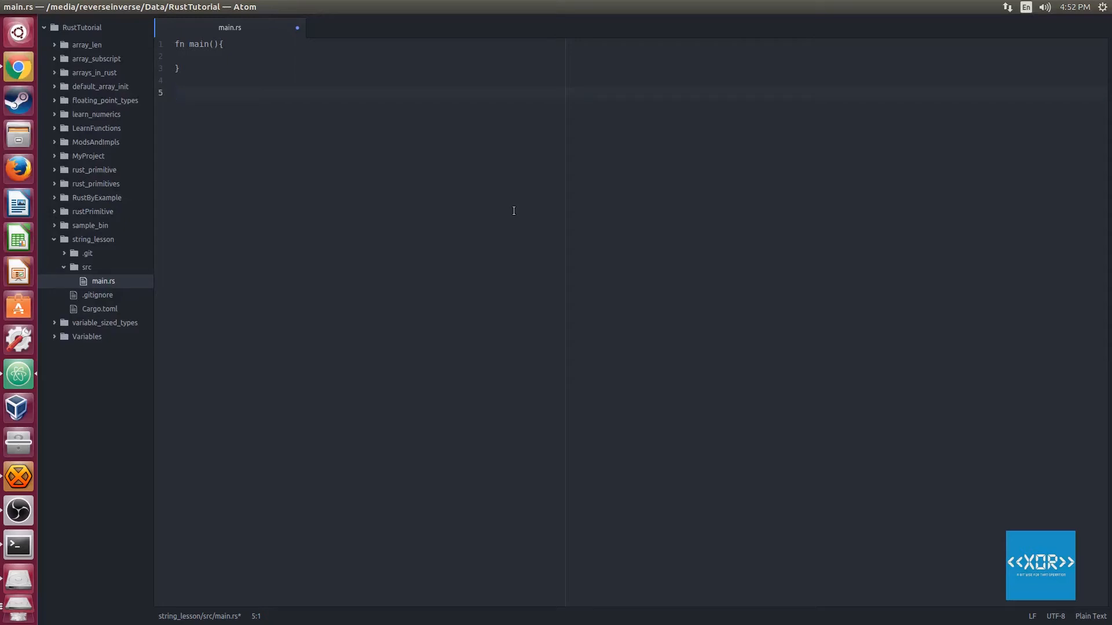
click(174, 93)
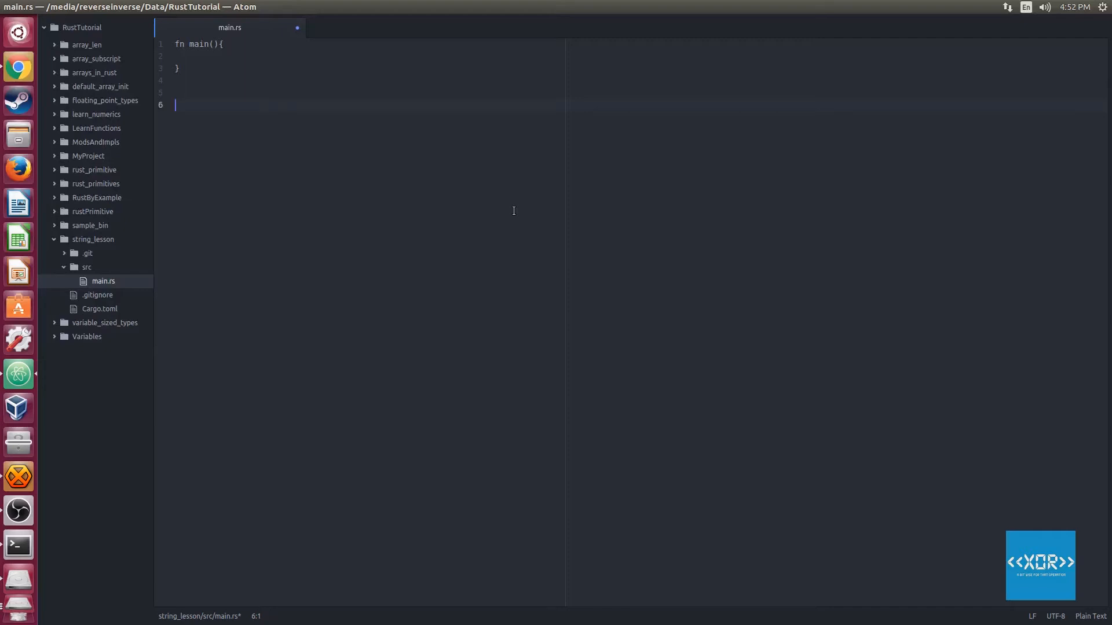
Step: Type scratch lines FOOBAR and STRING A\0, then revert main.rs to its saved version
text(FOOBAR <<)
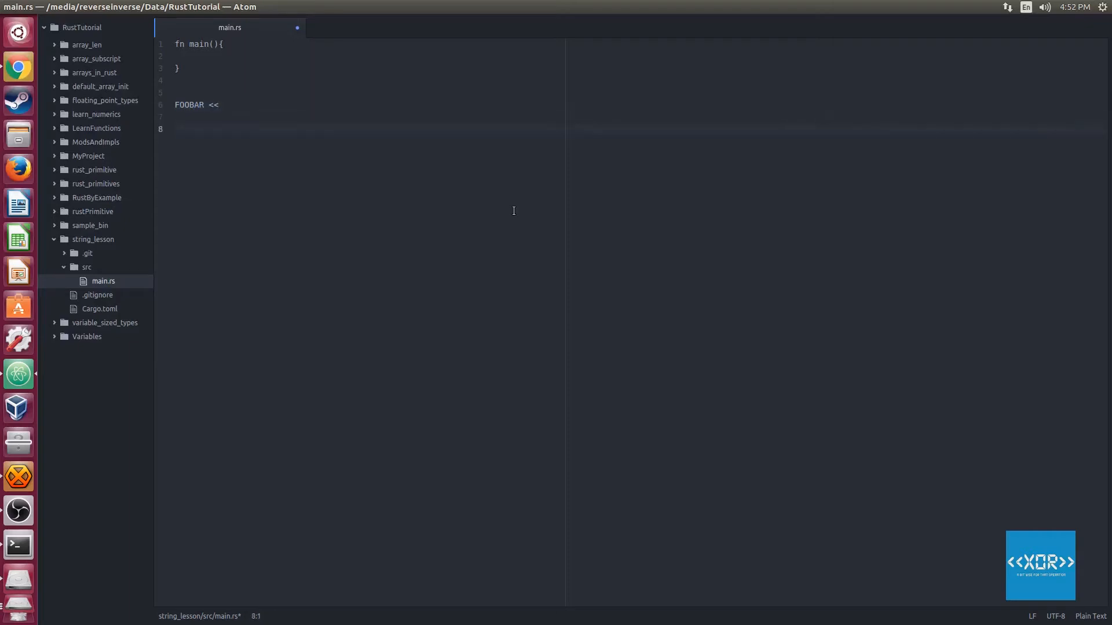
text(s)
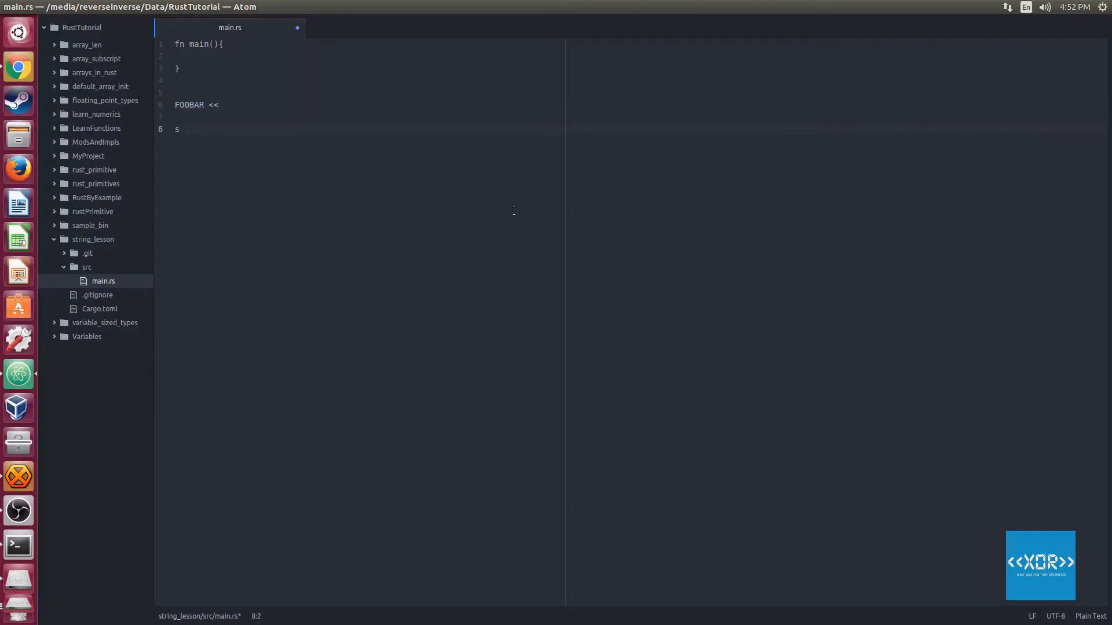
text(TRING =)
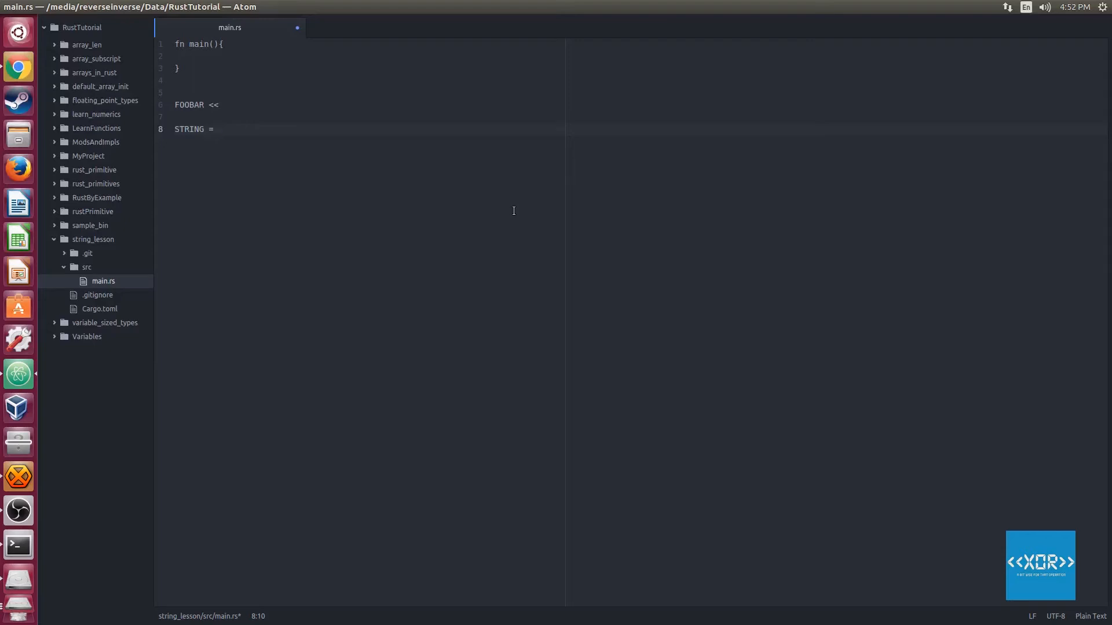
text(A)
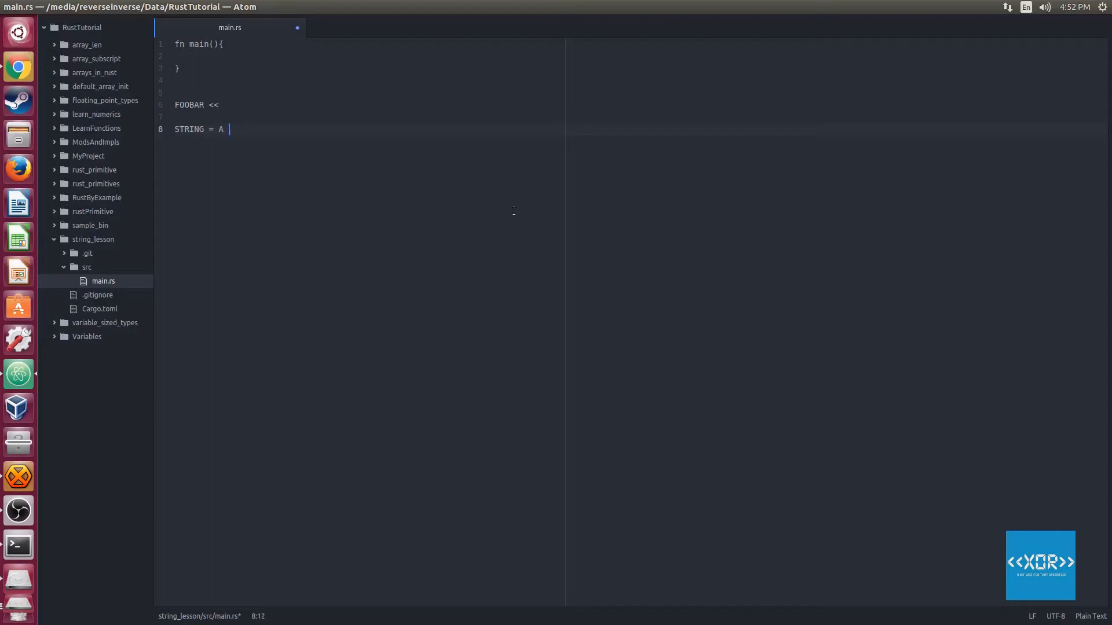
key(BackSpace)
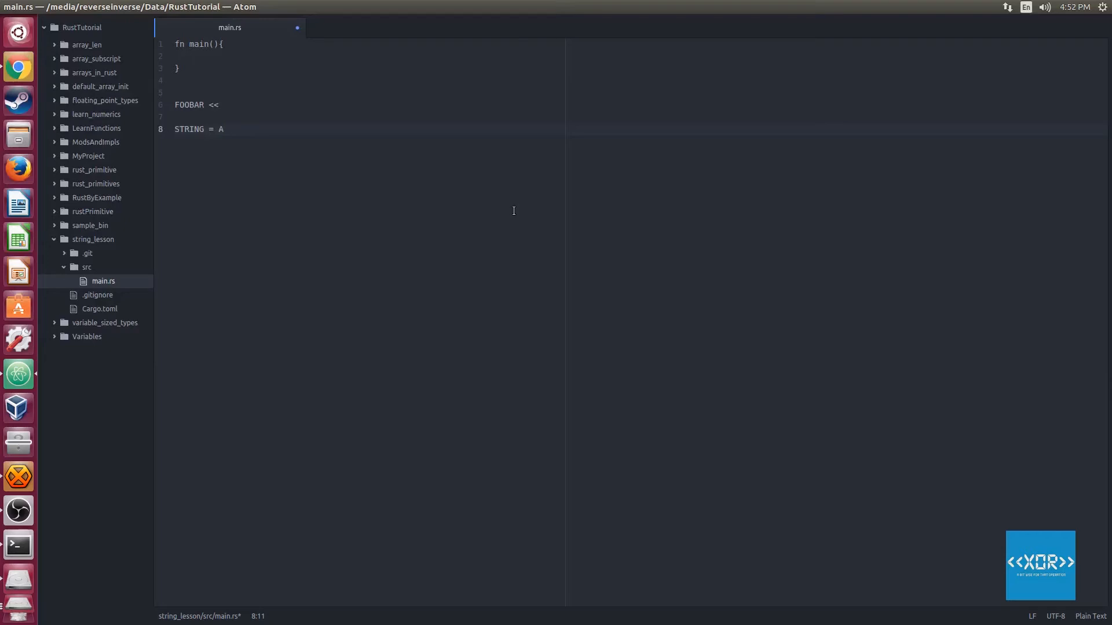
text(\)
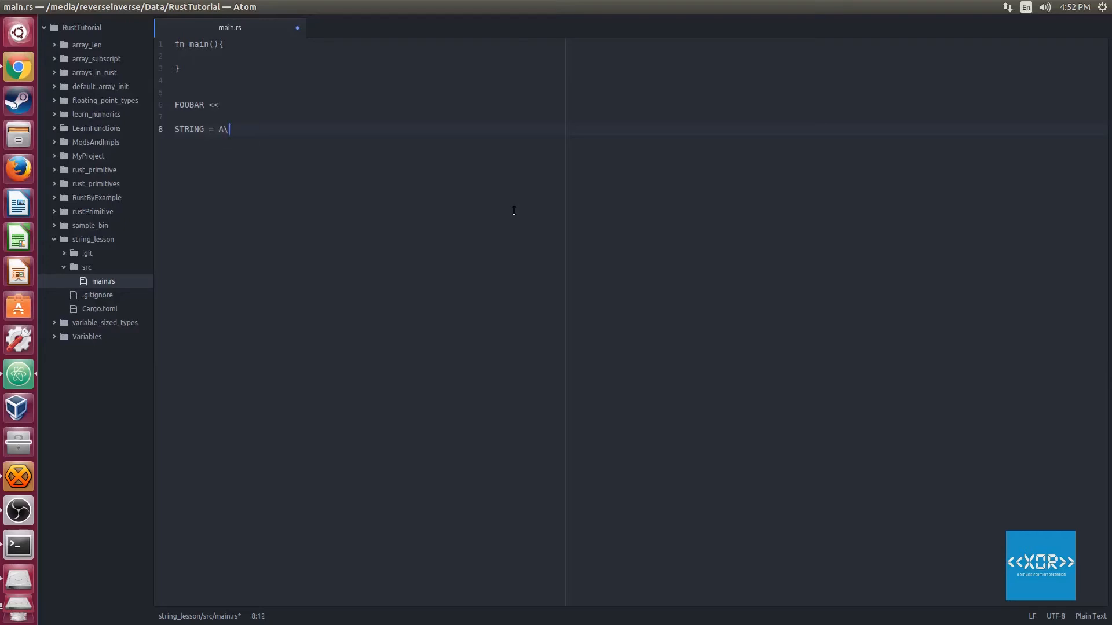
text(0)
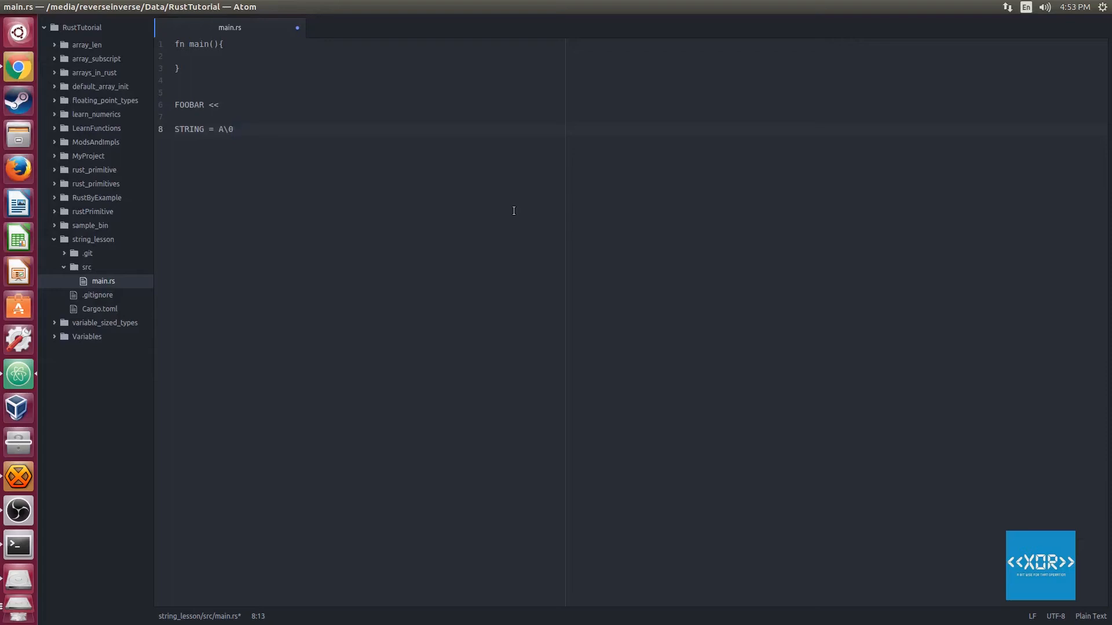
click(233, 129)
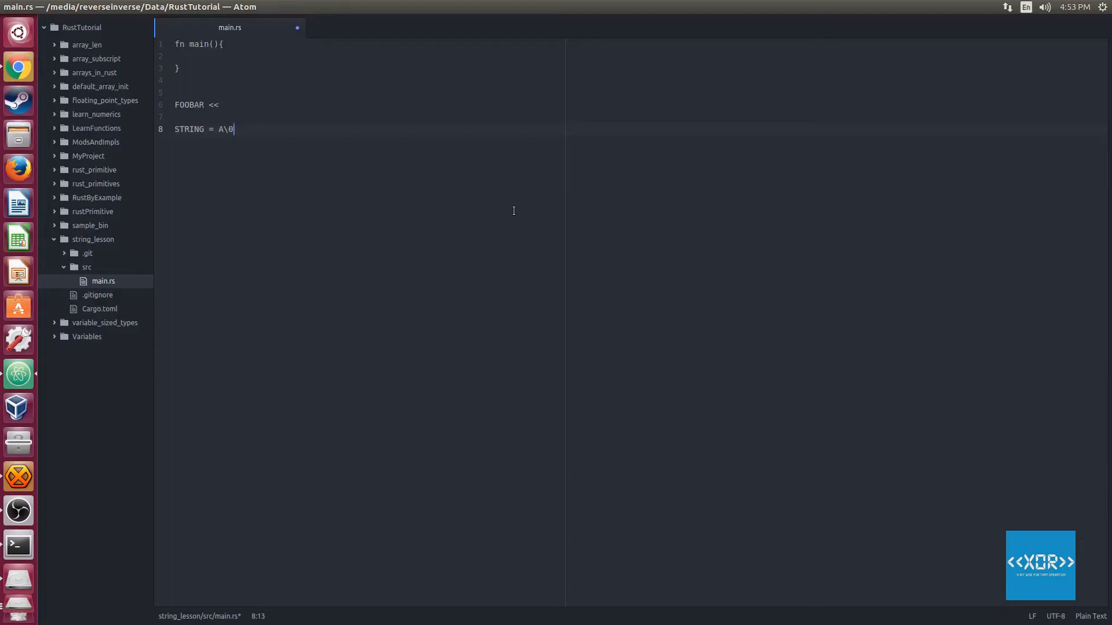
key(ctrl+shift+k)
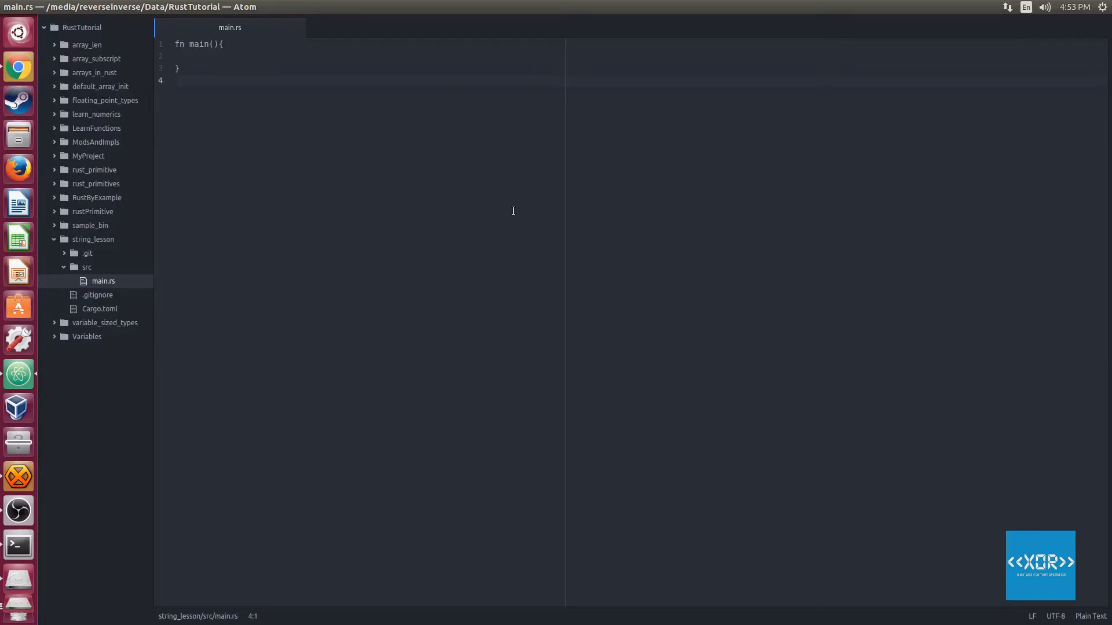
Step: Tidy the empty fn main() block in string_lesson's src/main.rs
click(176, 79)
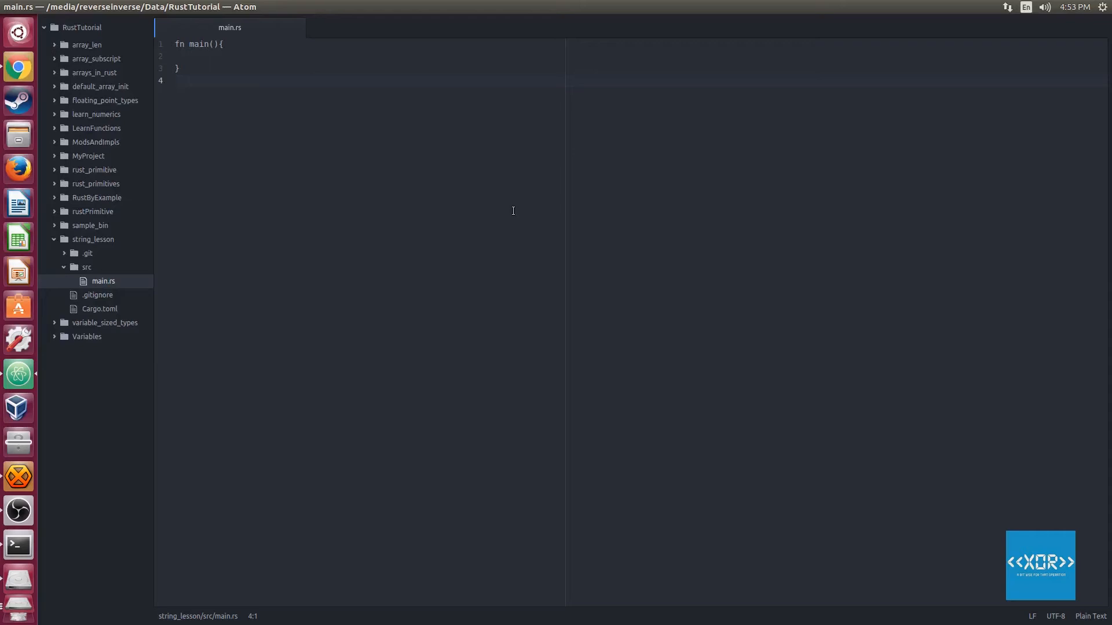
click(176, 80)
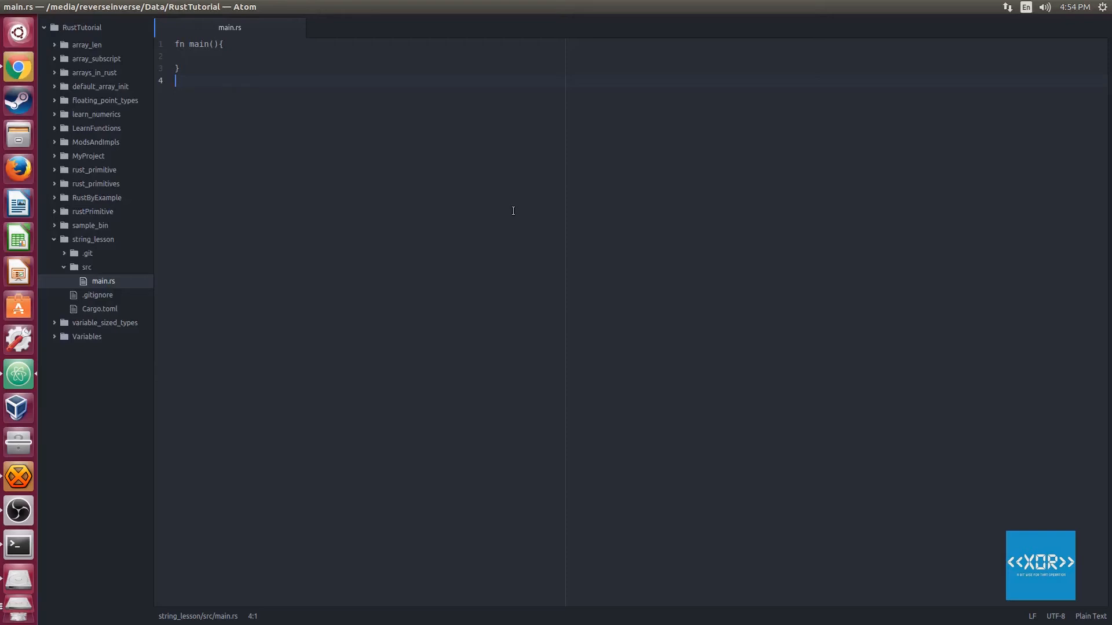
key(Backspace)
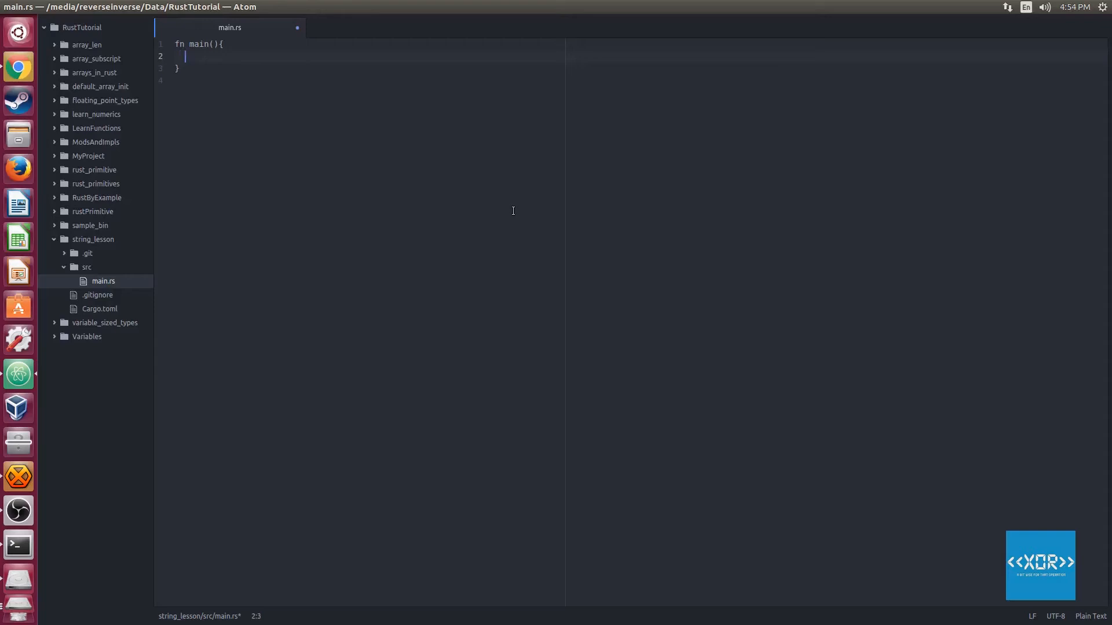
Step: Write let hello_world = "Hello from the other side."; inside main
text(let)
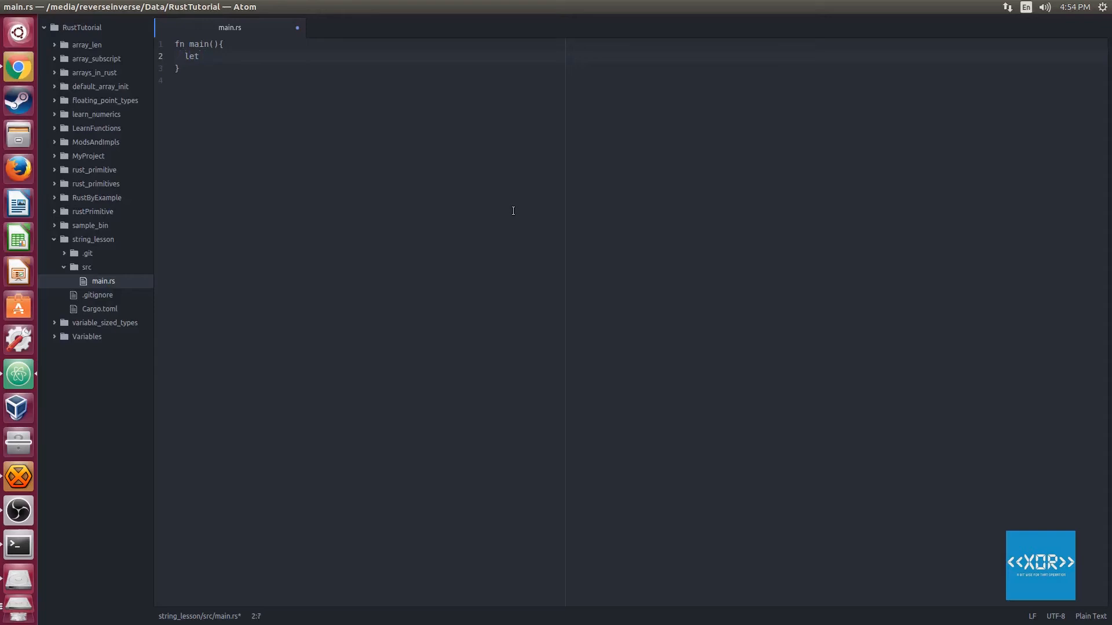
text(hellp)
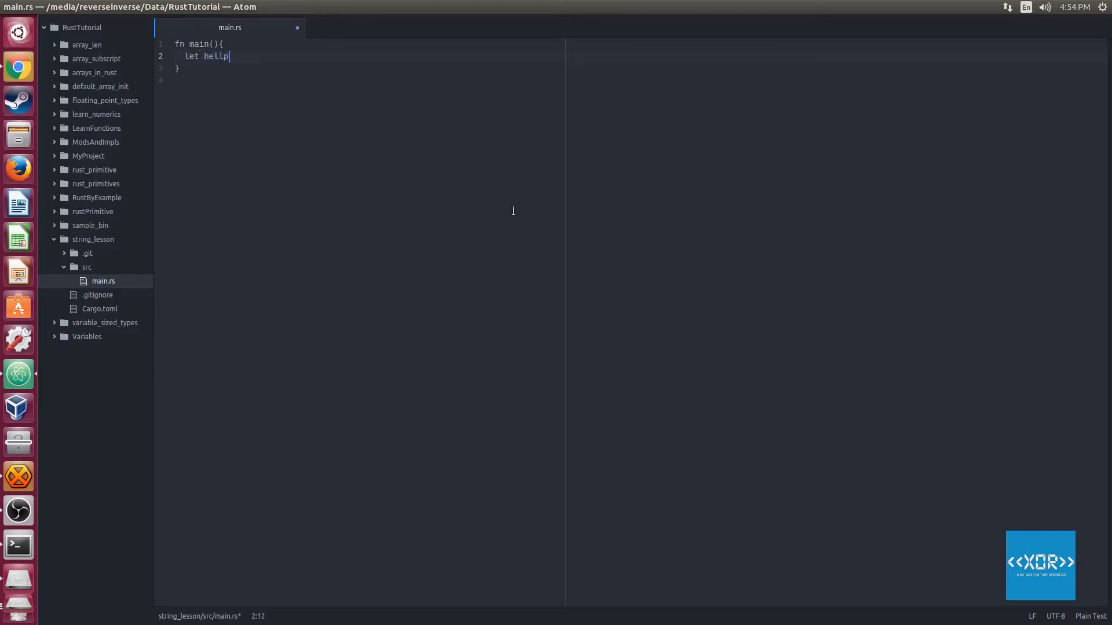
text(o)
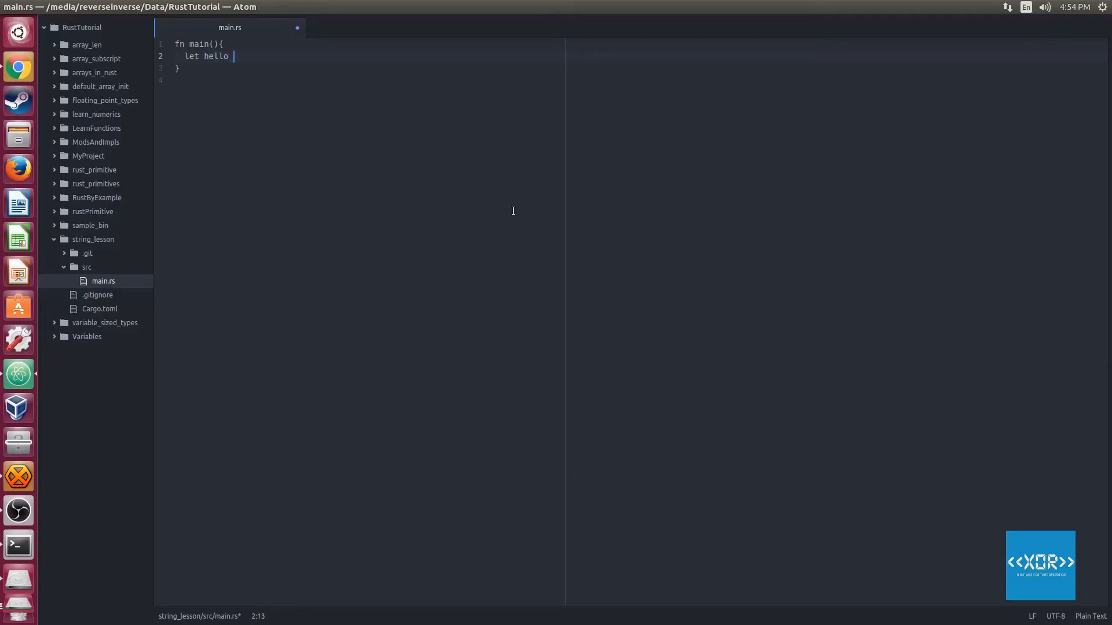
text(world =)
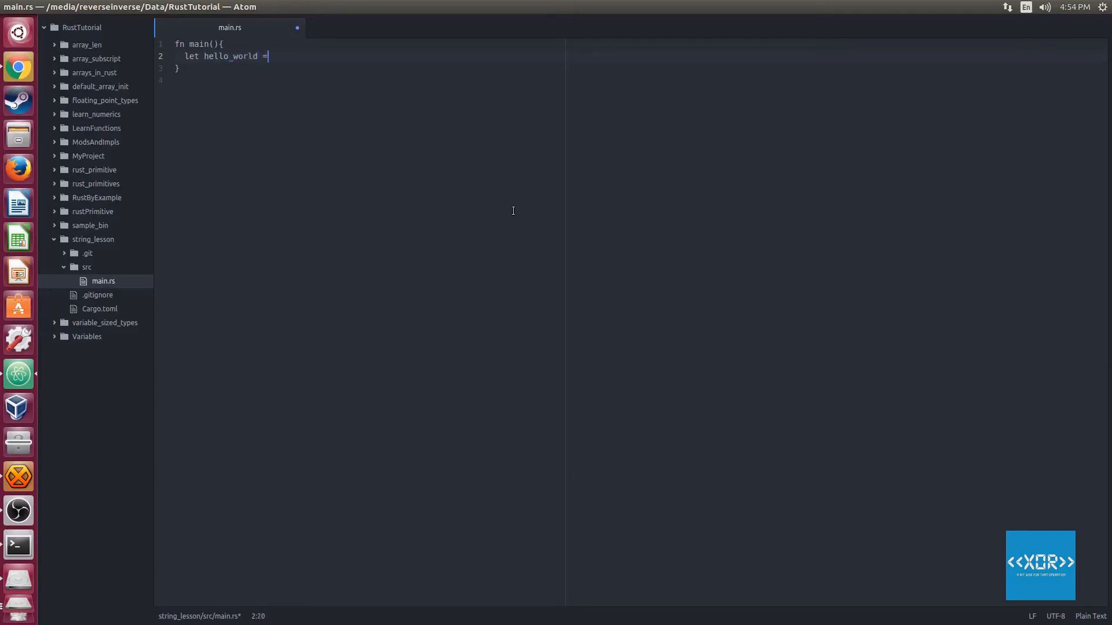
text("")
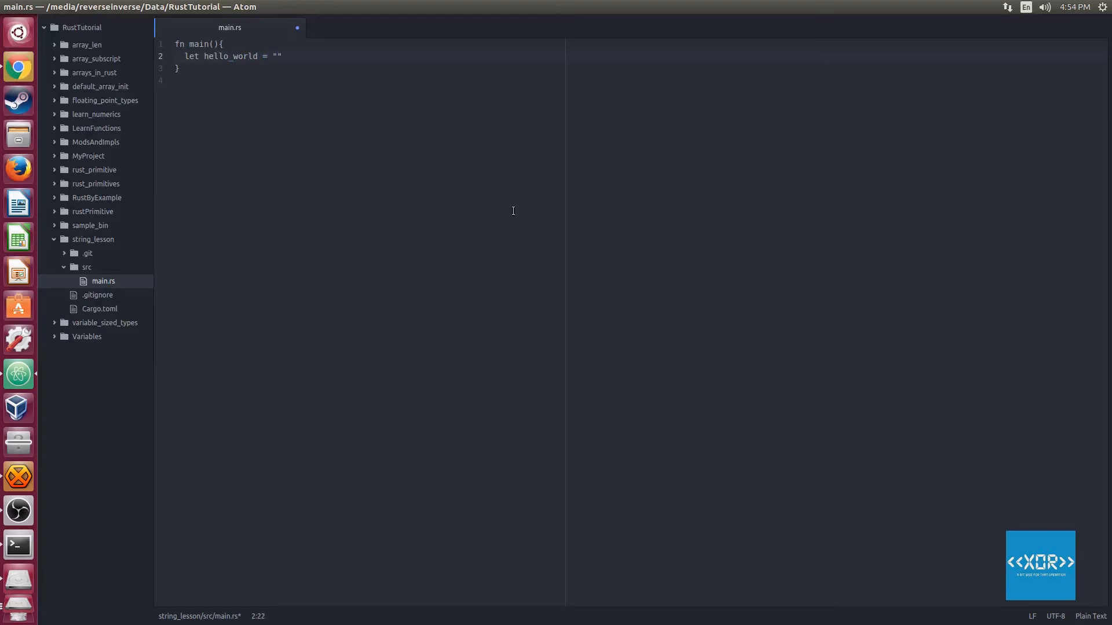
text(Hello from the other si)
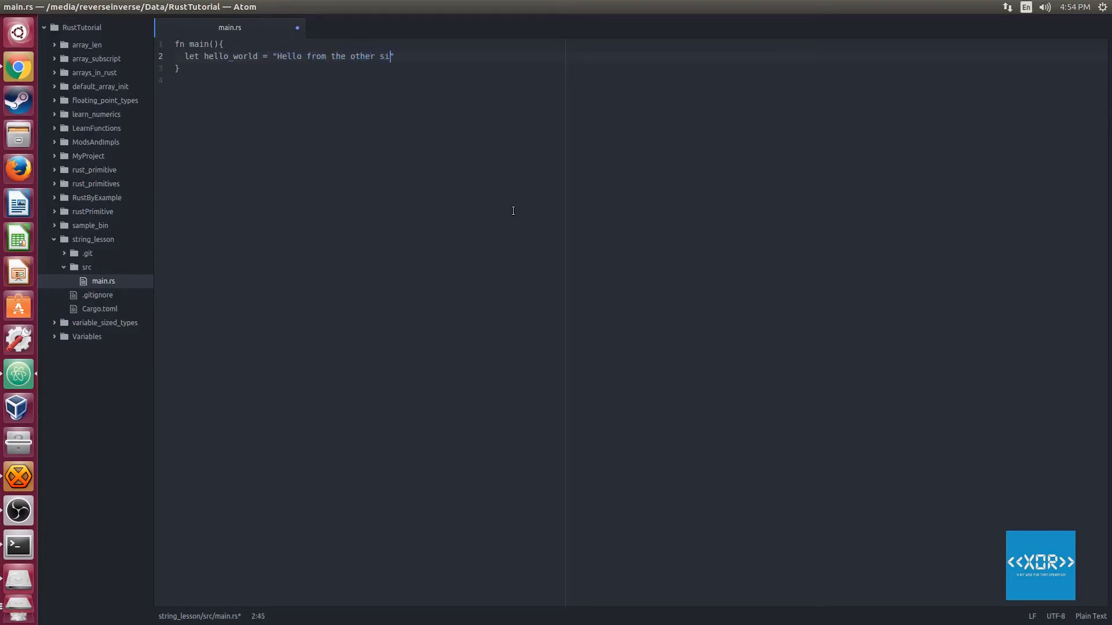
text(de.")
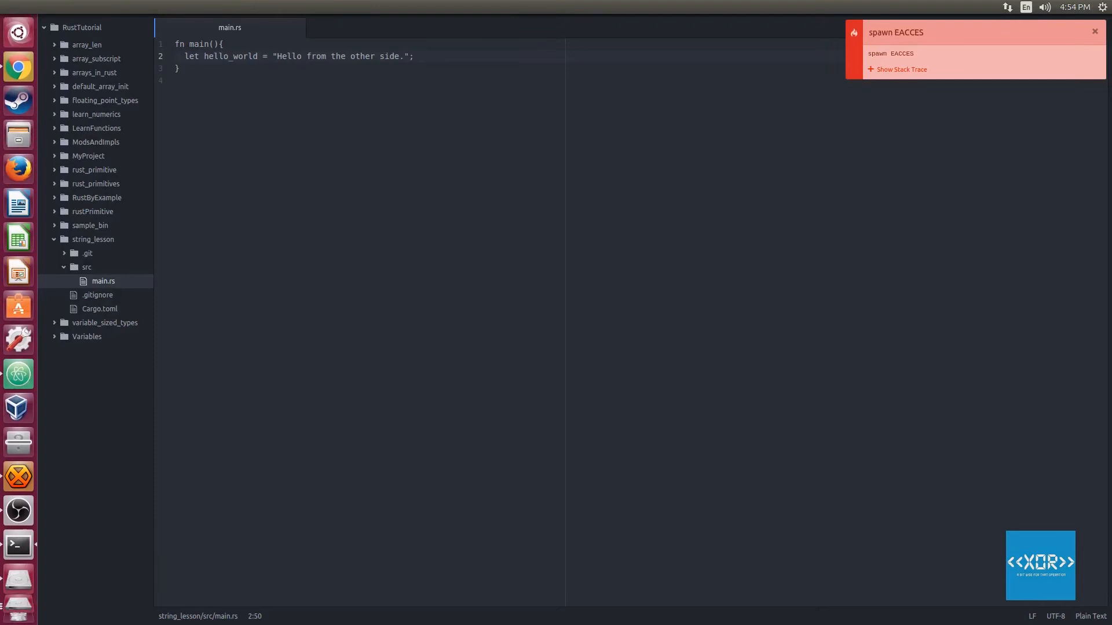
Step: Open a terminal and run cargo run to build the string_lesson project
click(17, 546)
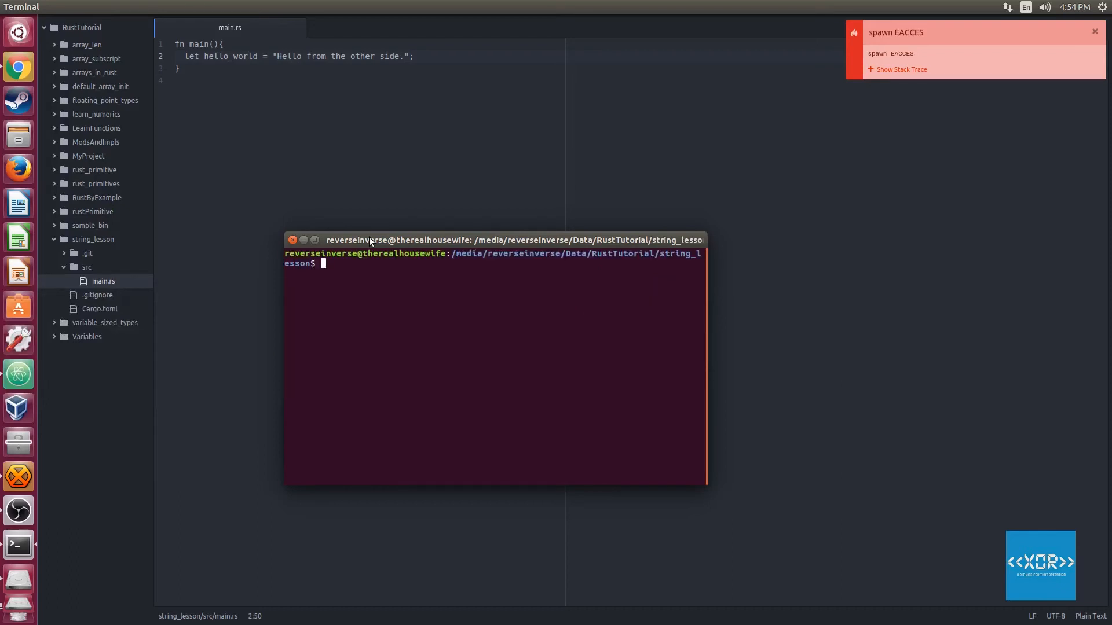
text(cargo)
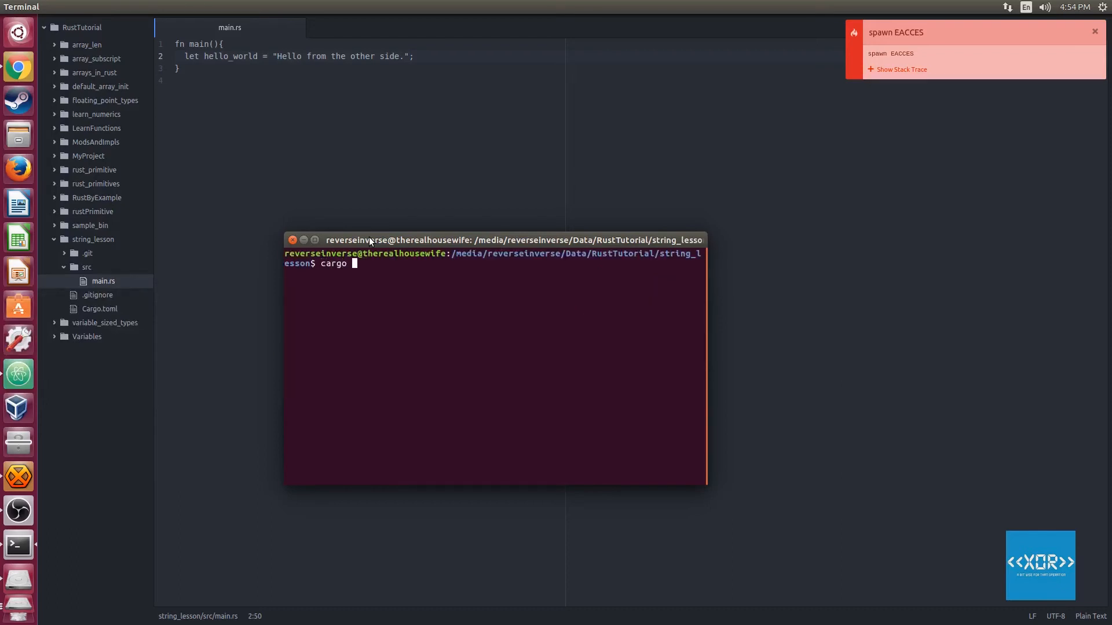
text(run)
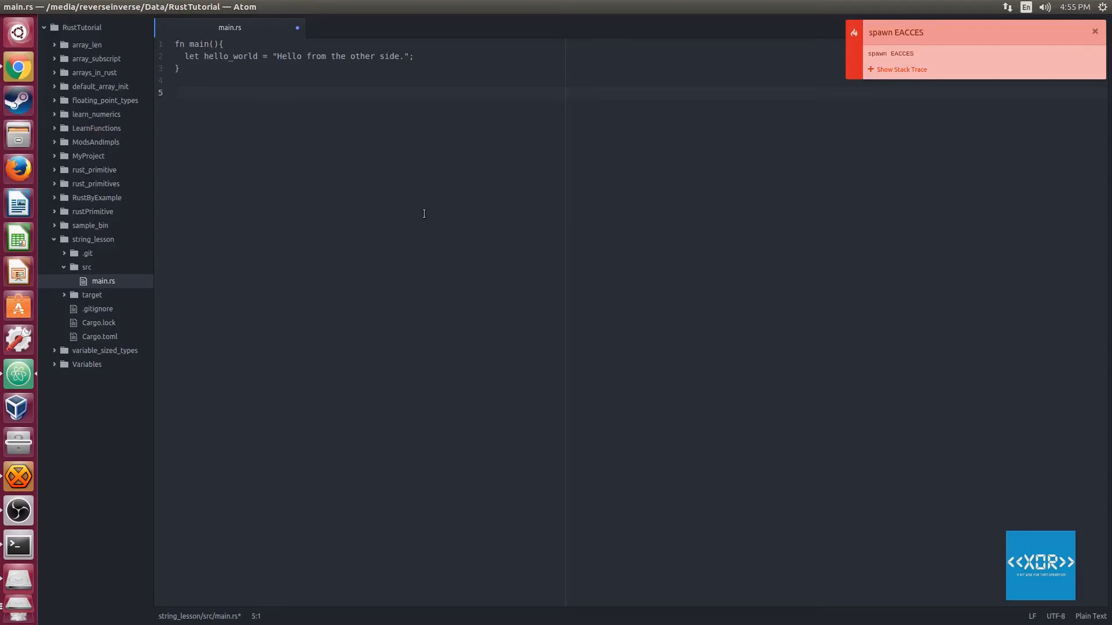
click(176, 92)
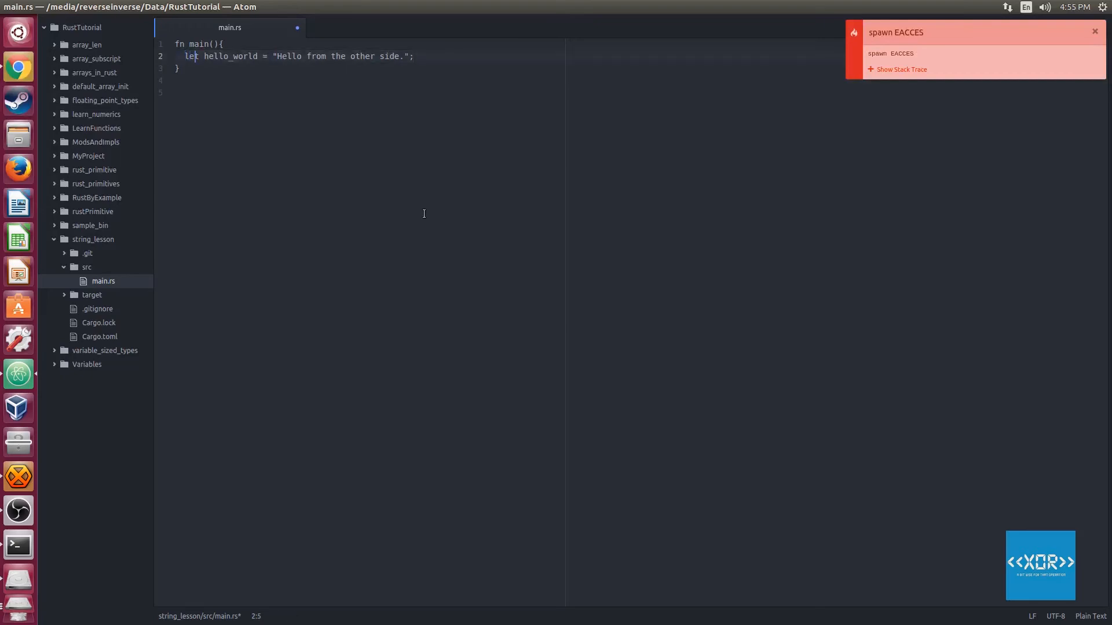
click(283, 56)
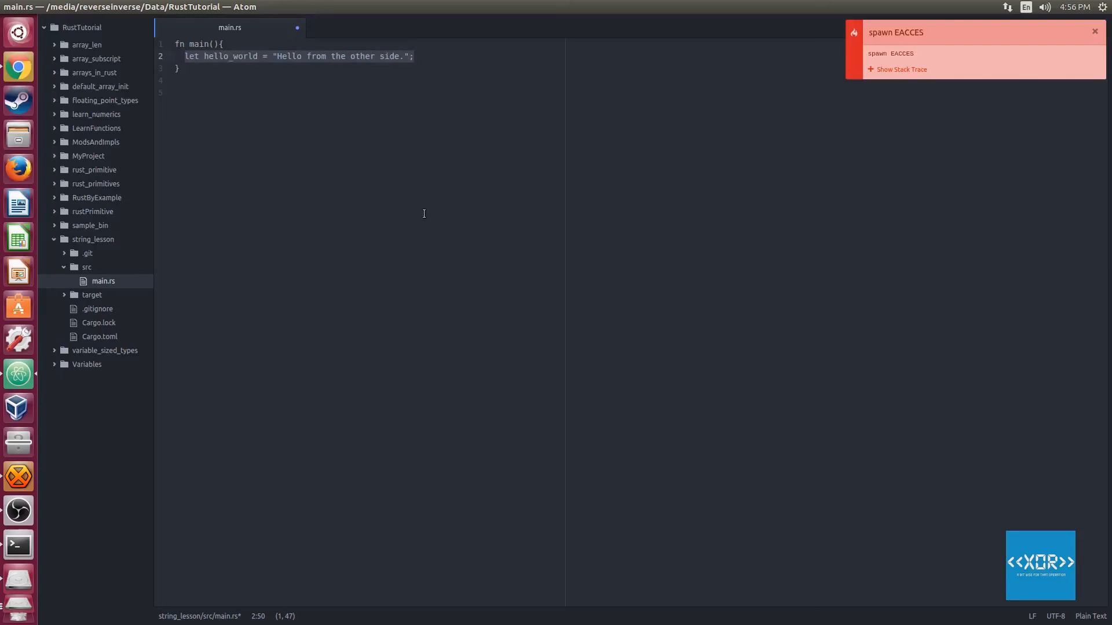
Step: Select the "Hello from the other side." string and add a new line below it
click(188, 56)
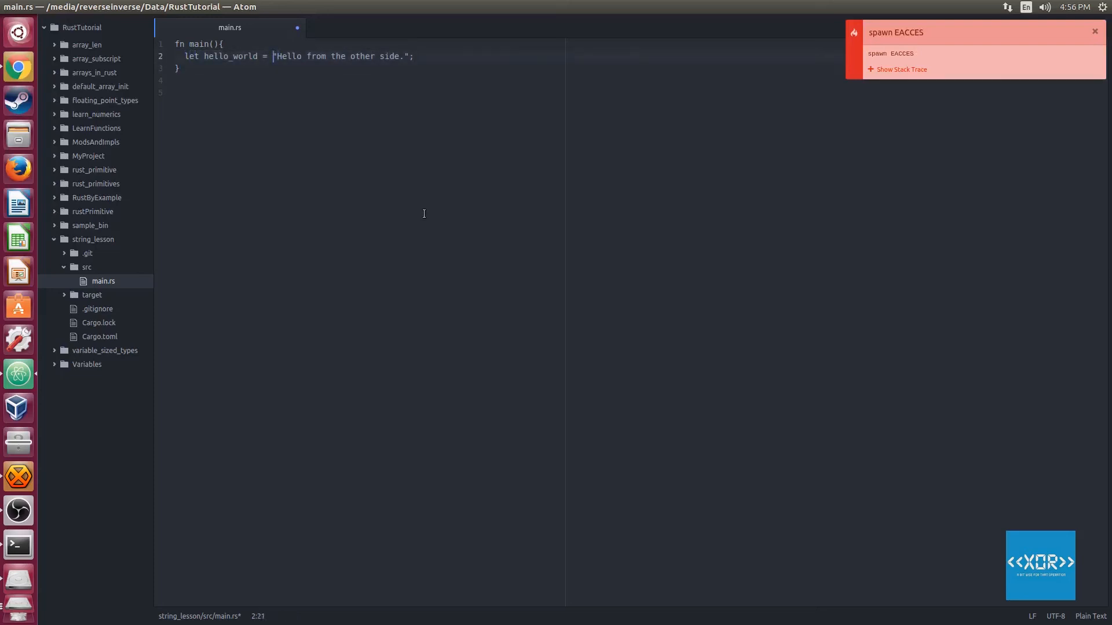
drag(274, 56, 413, 57)
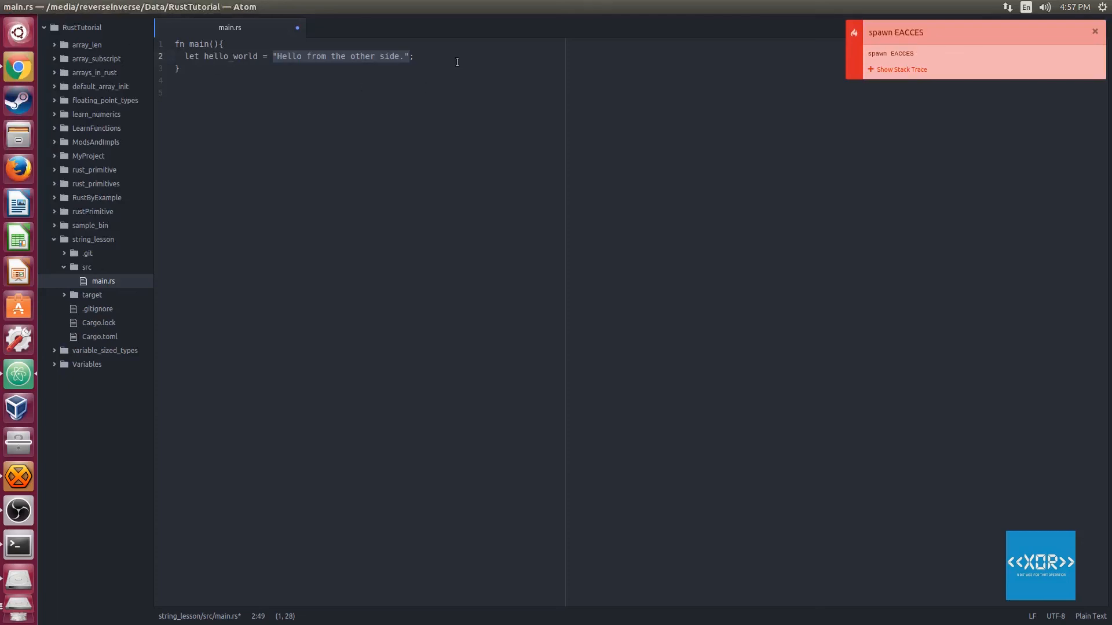
key(enter)
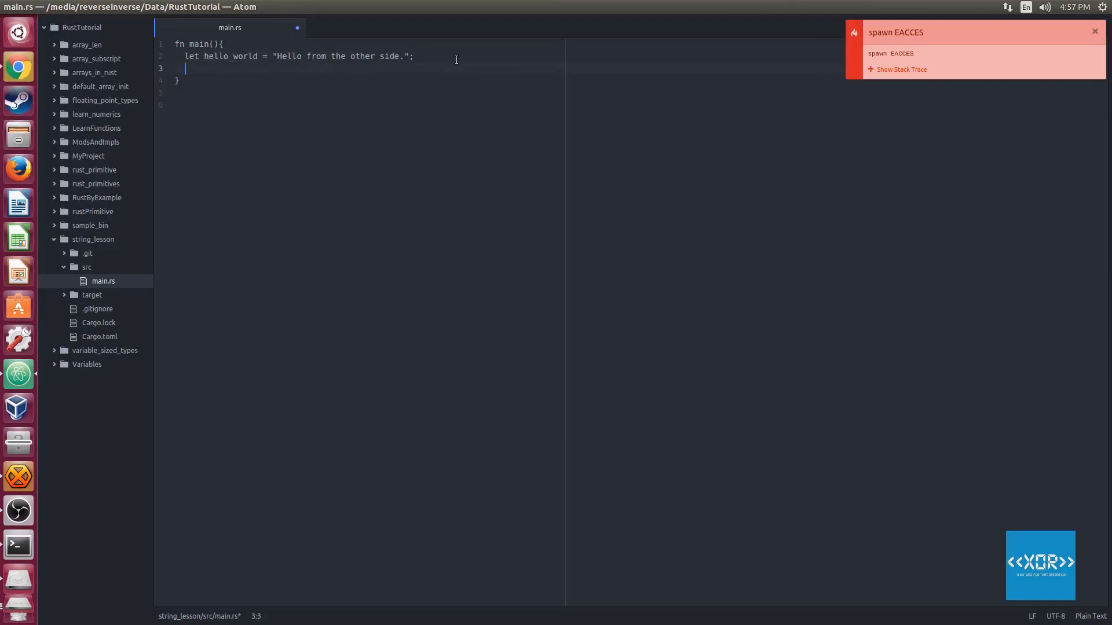
Step: Add println!("{:?}",hello_world); on line 3, then run cargo r in Terminal
text(prijn)
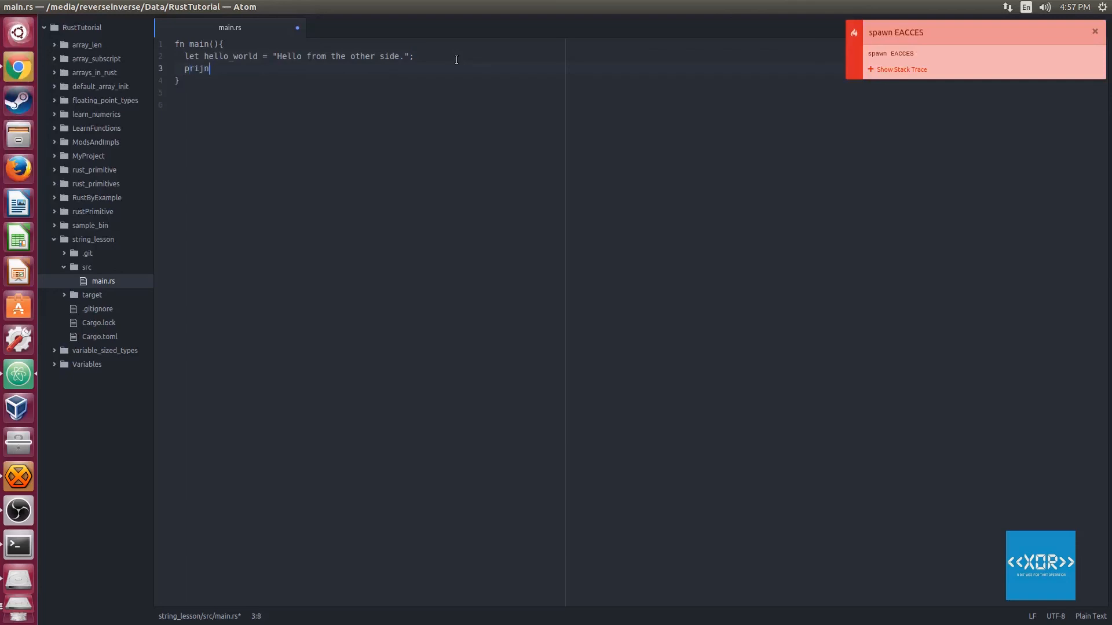
text(print)
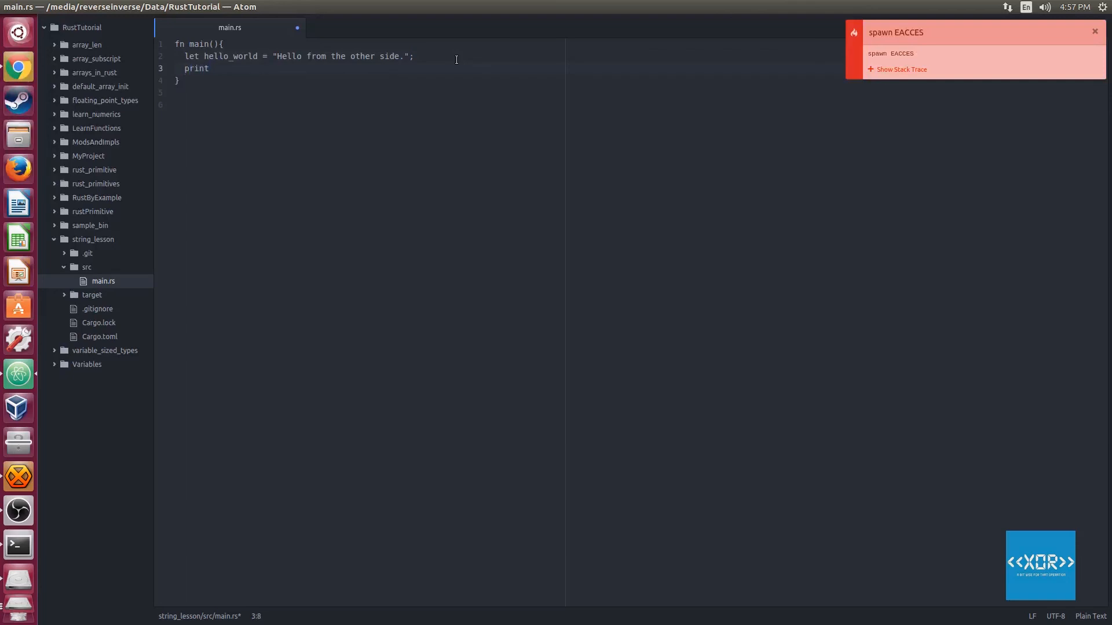
text(ln!())
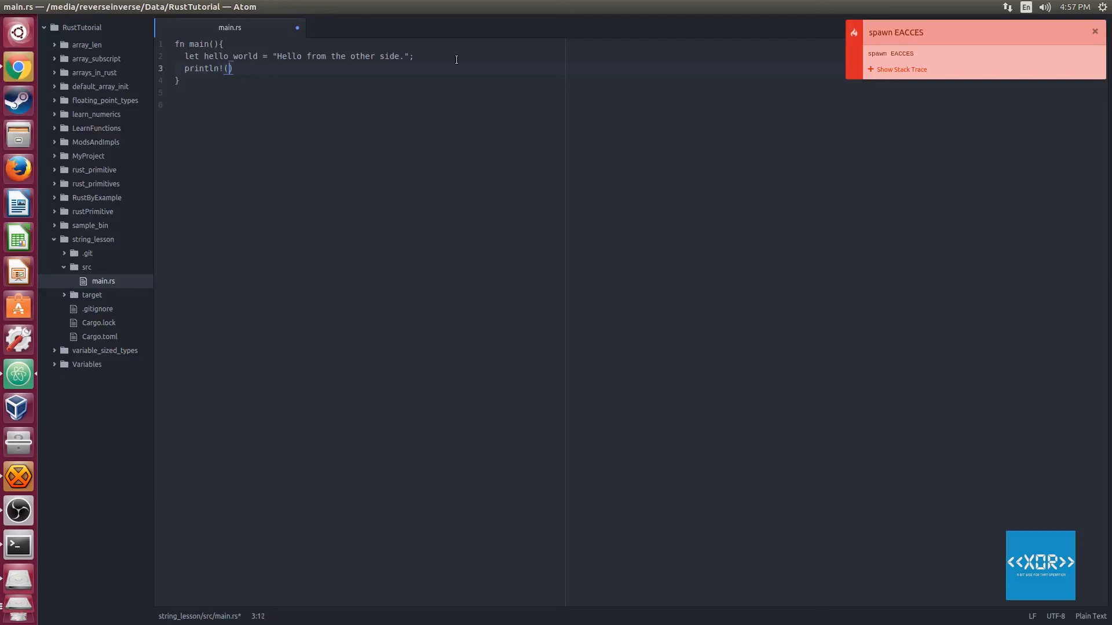
text("{}")
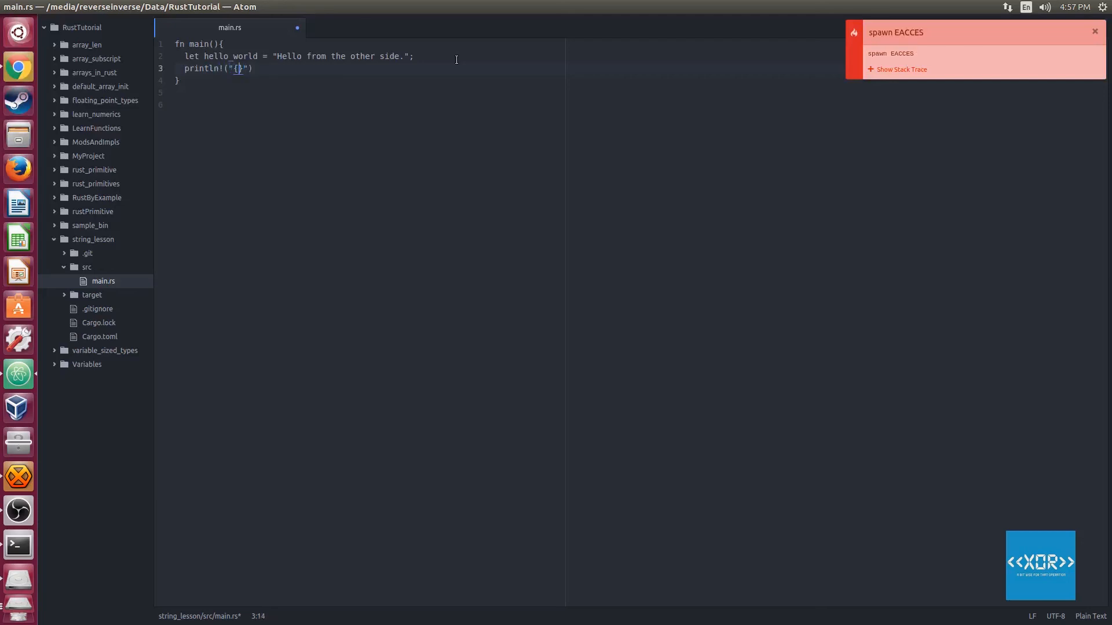
text(?:})
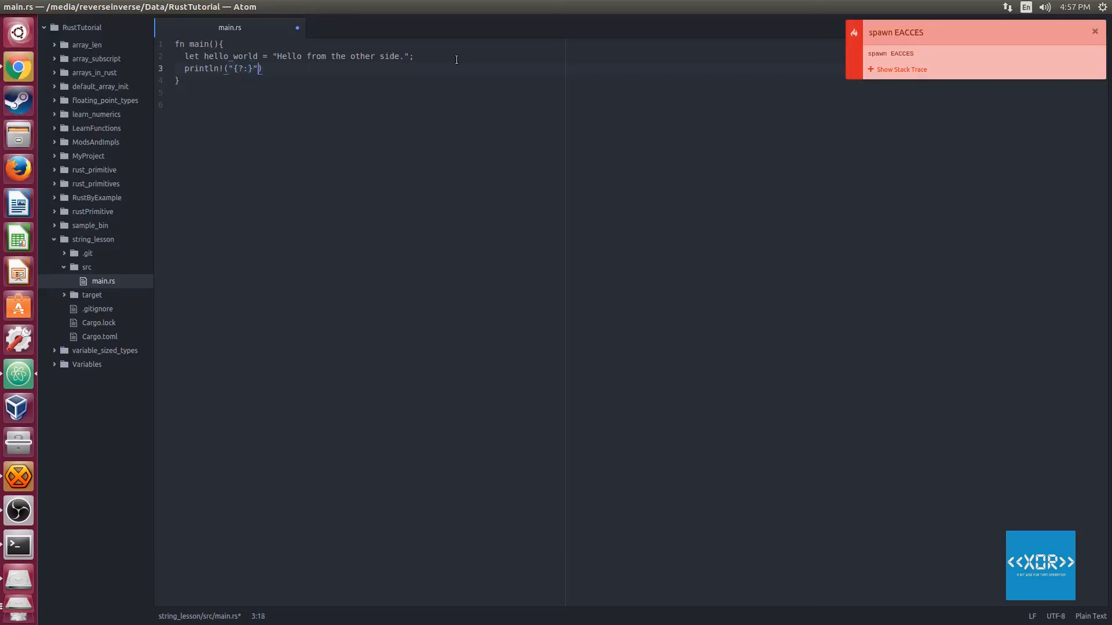
text(,hell)
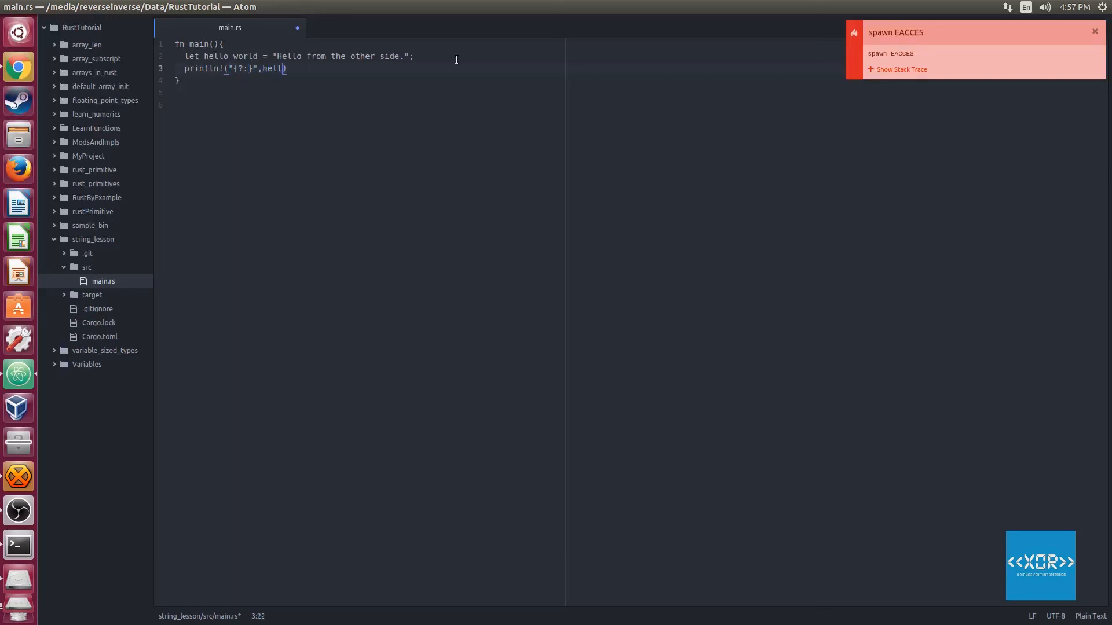
text(o_word)
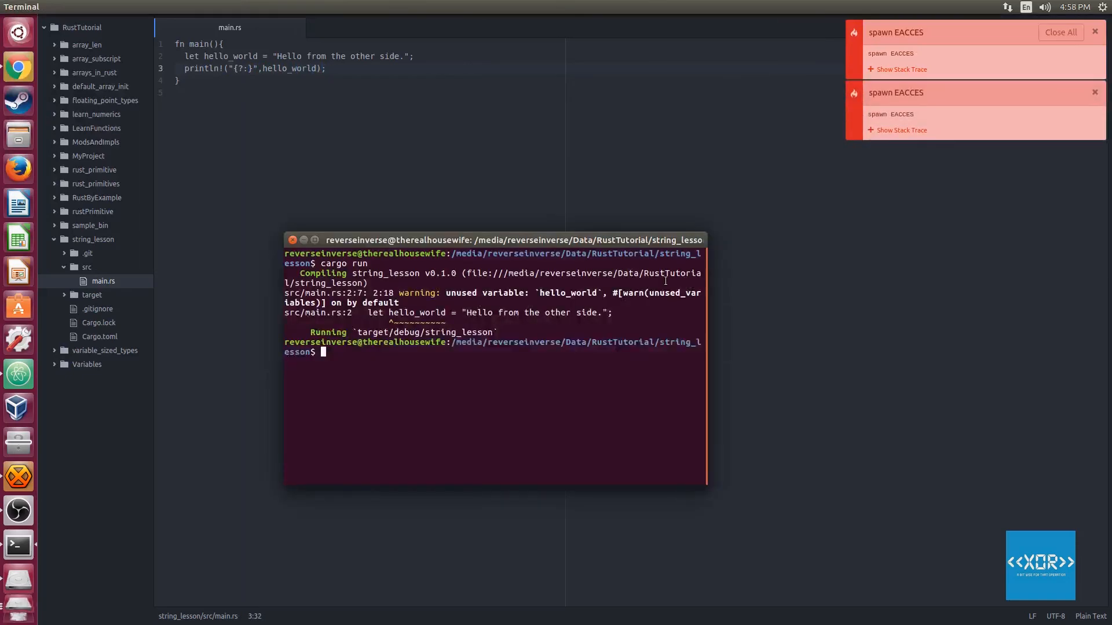
text(cargo r)
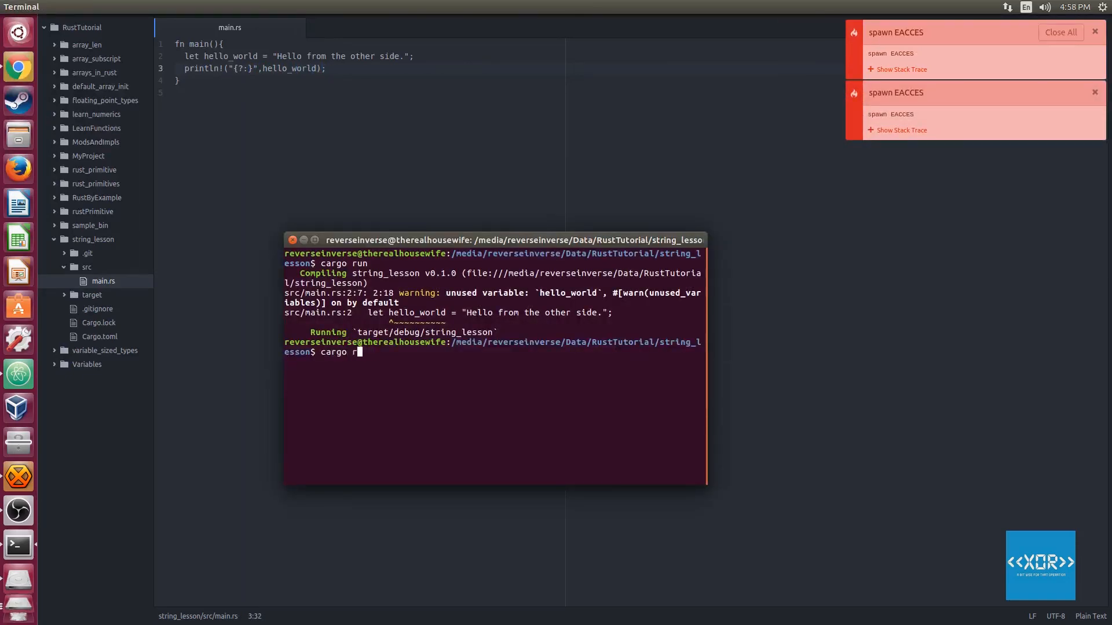